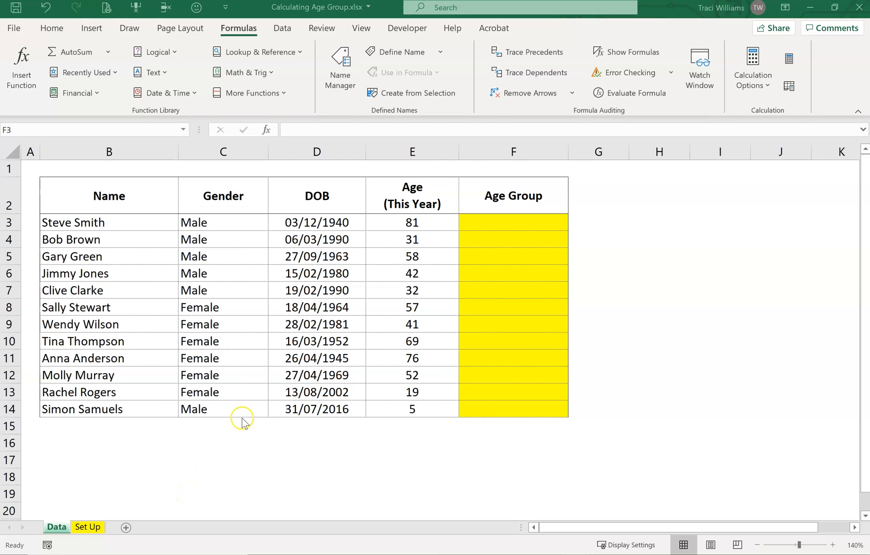
Step: Inspect the Set Up sheet's lookup table of starting ages 0–80 and age-group labels
click(511, 222)
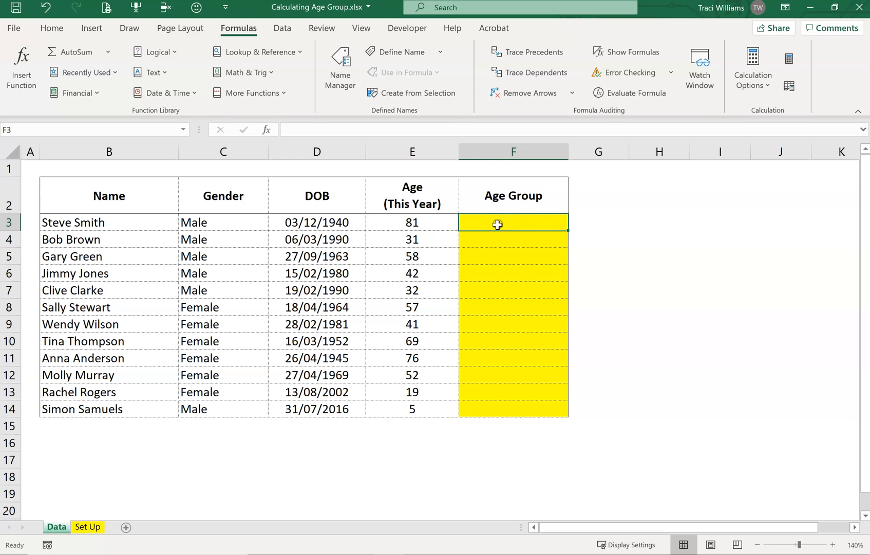
mouse_move(276, 370)
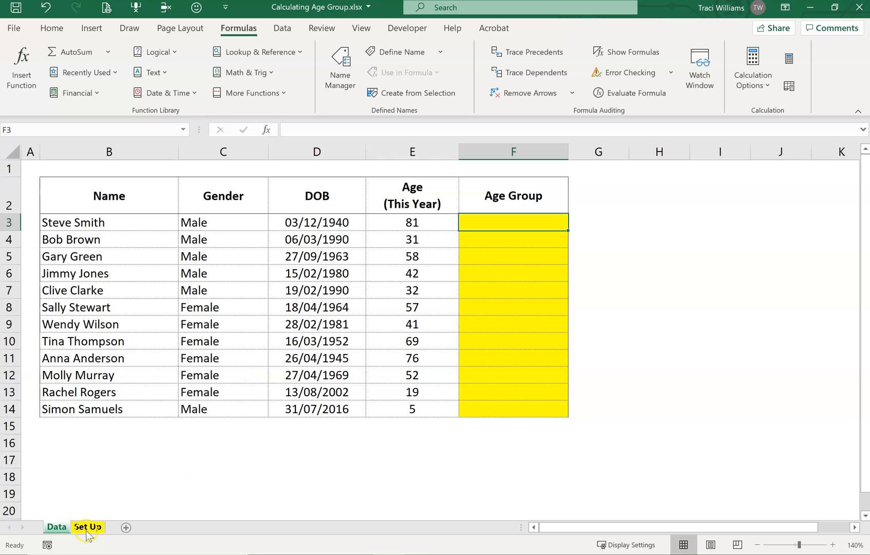
click(87, 526)
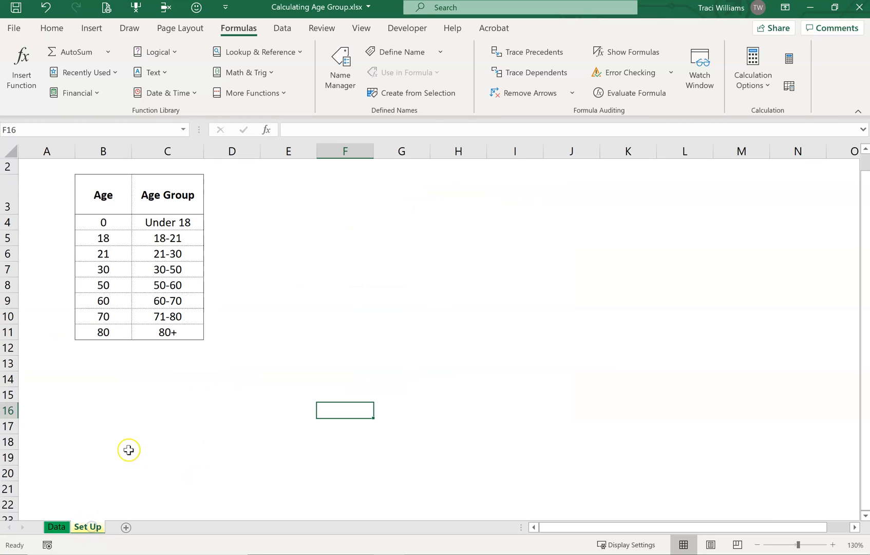
mouse_move(94, 211)
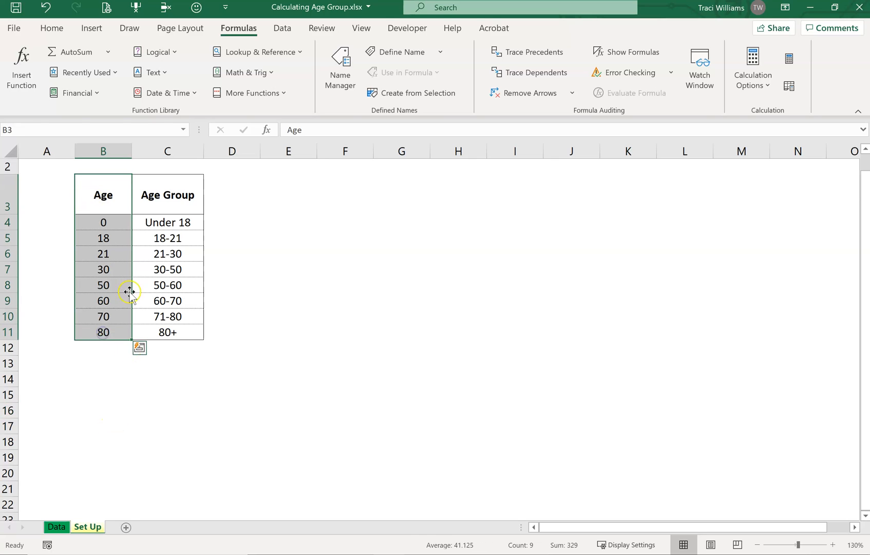
click(167, 194)
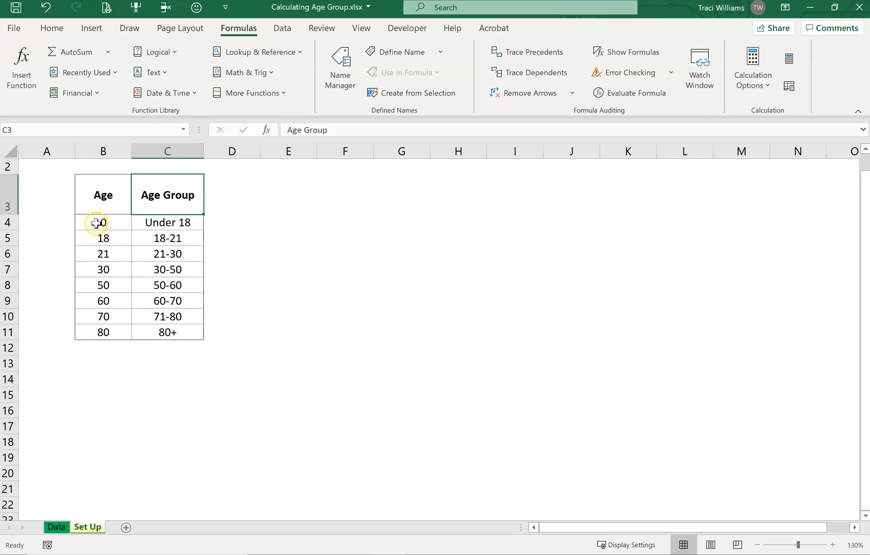
click(103, 222)
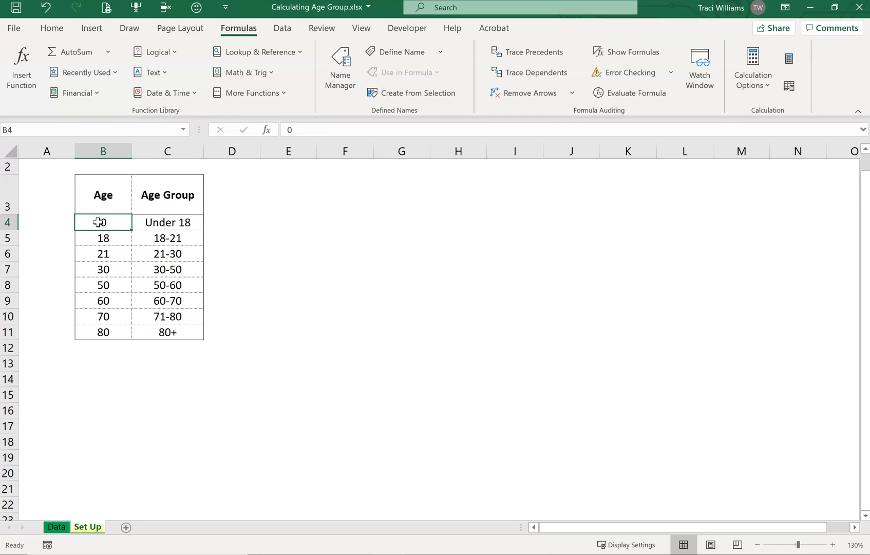
drag(103, 222, 103, 332)
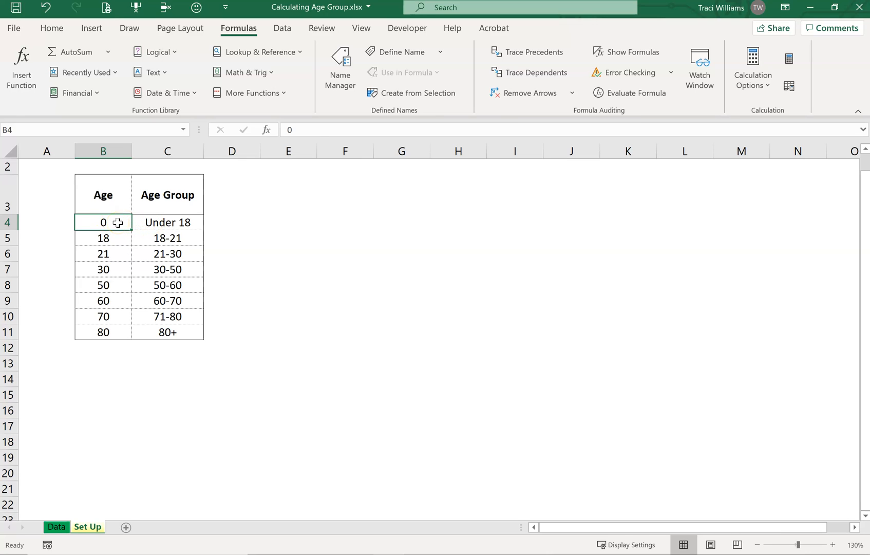
click(167, 222)
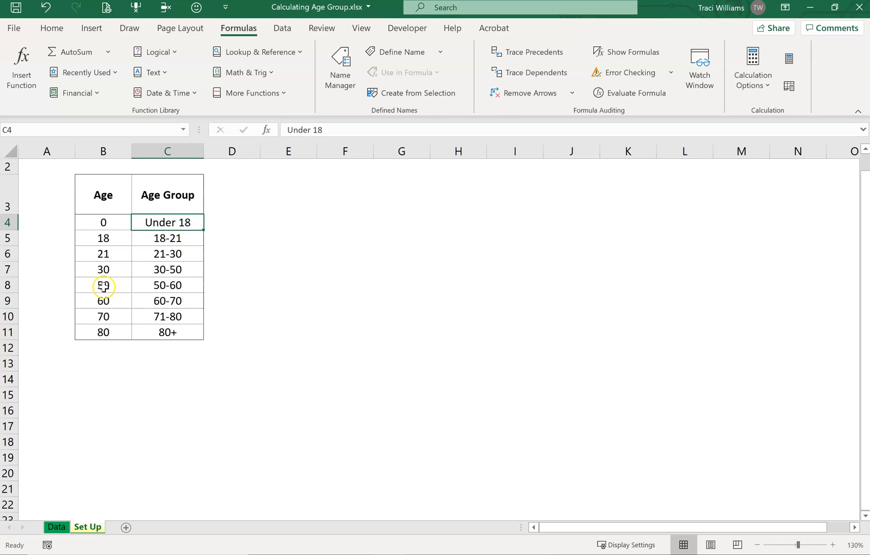
click(102, 238)
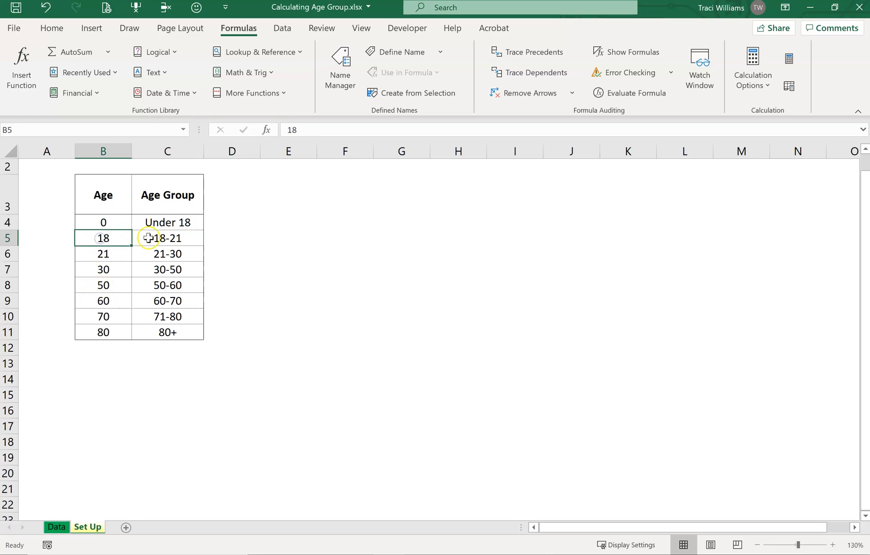
mouse_move(53, 365)
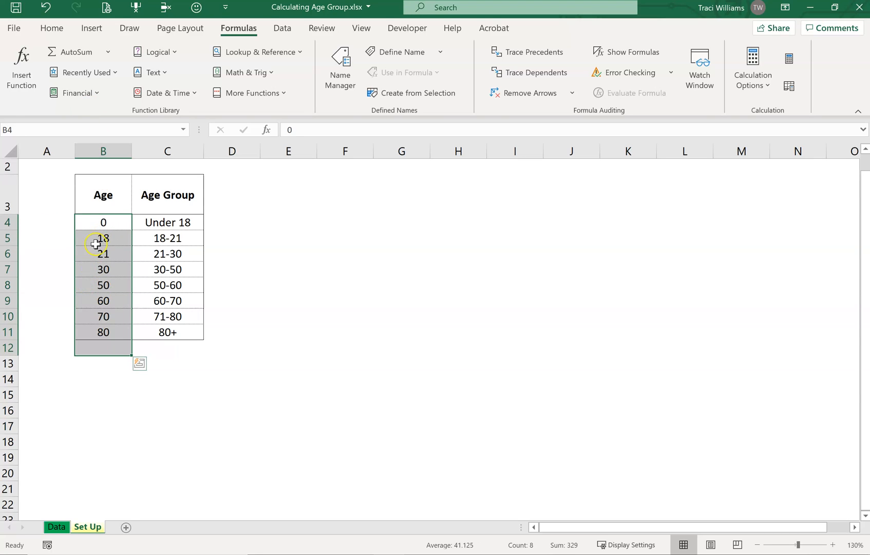
click(103, 237)
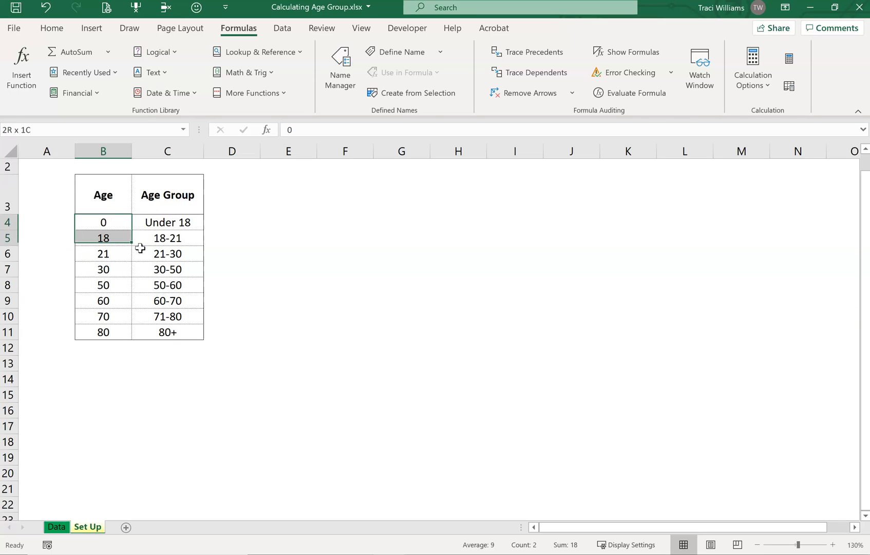
click(288, 284)
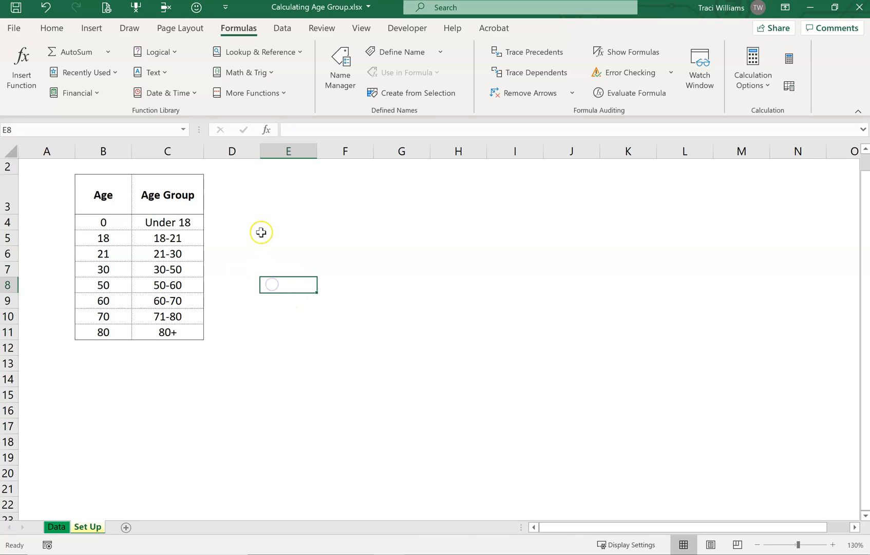
mouse_move(99, 225)
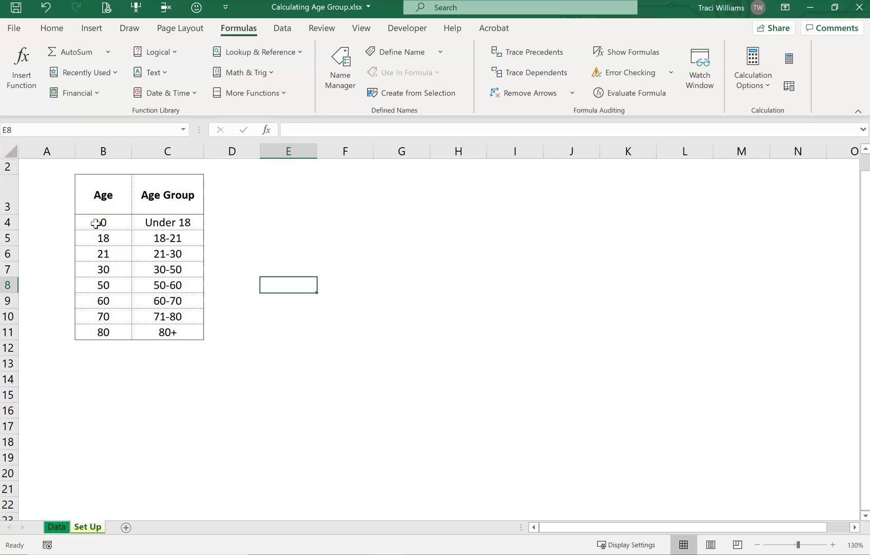
Step: Select B4:C11 and name it AgeGroup through the Name Box
drag(103, 221, 167, 316)
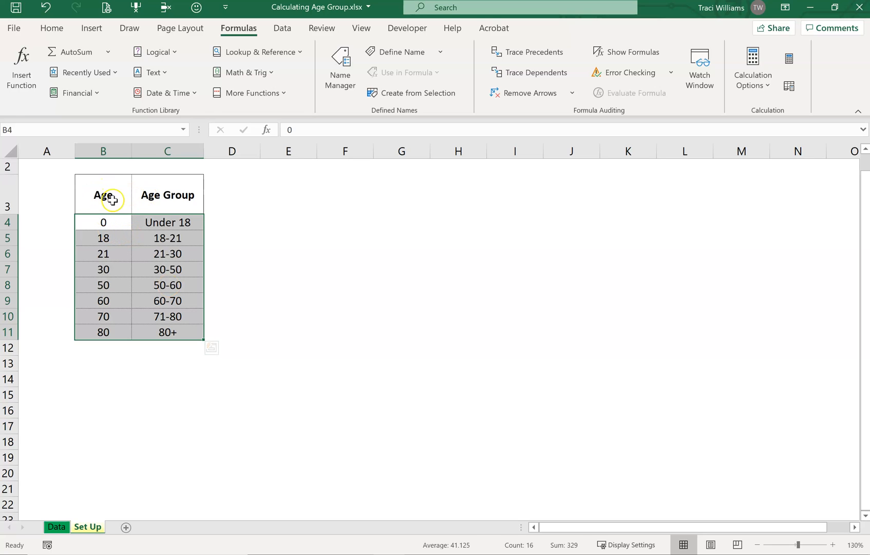
mouse_move(95, 232)
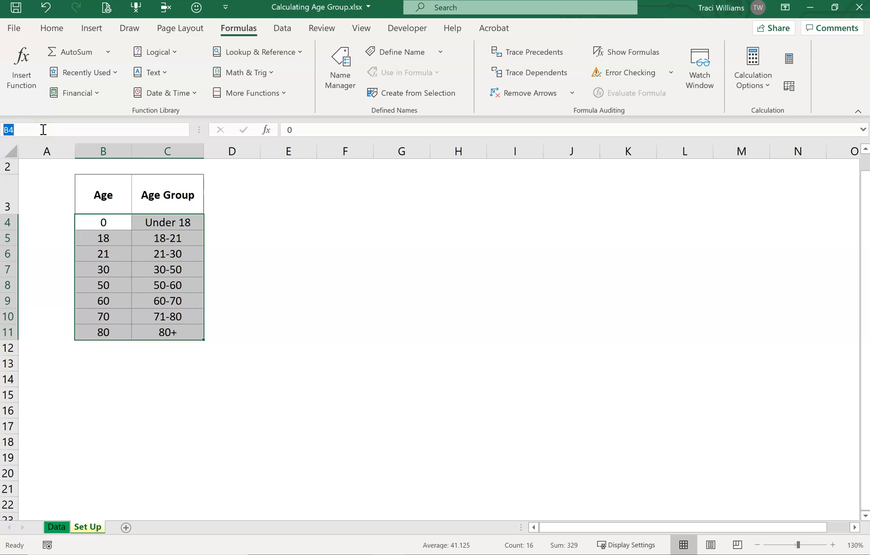
text(AgeGri)
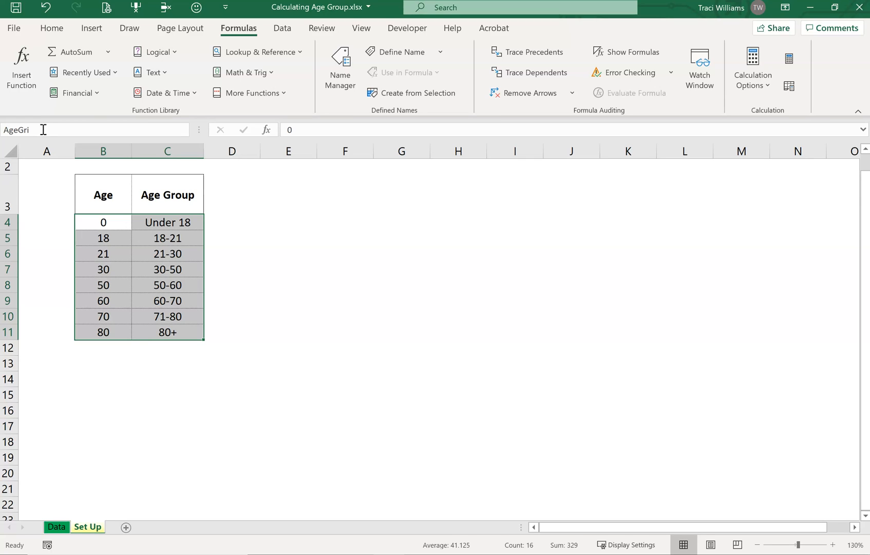
text(AgeGroup)
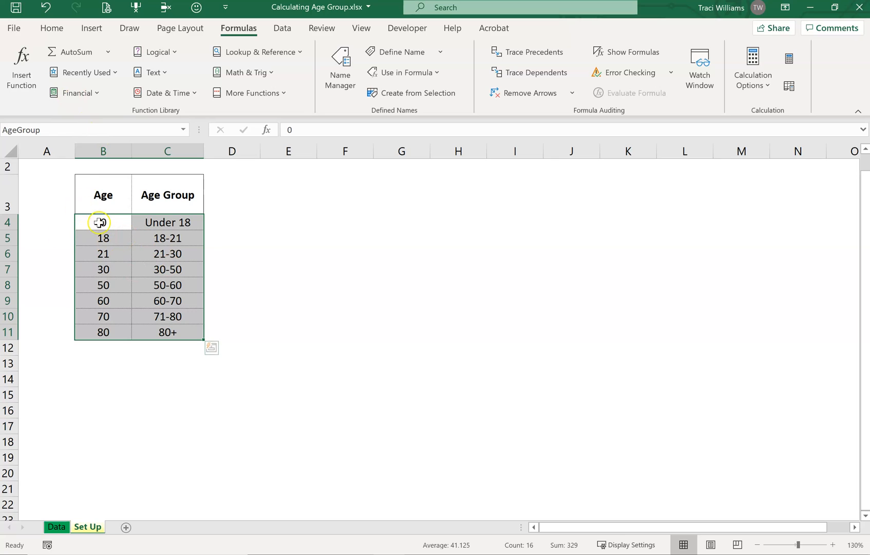
click(232, 254)
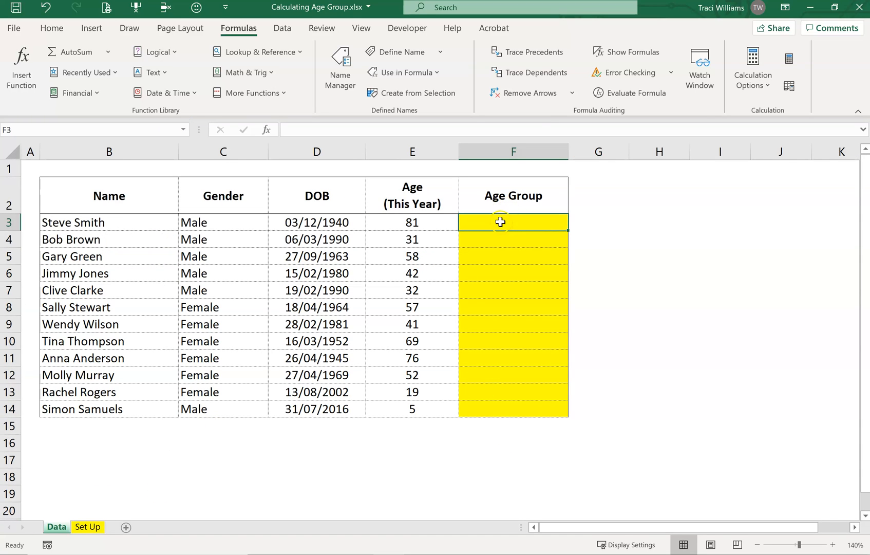
mouse_move(532, 221)
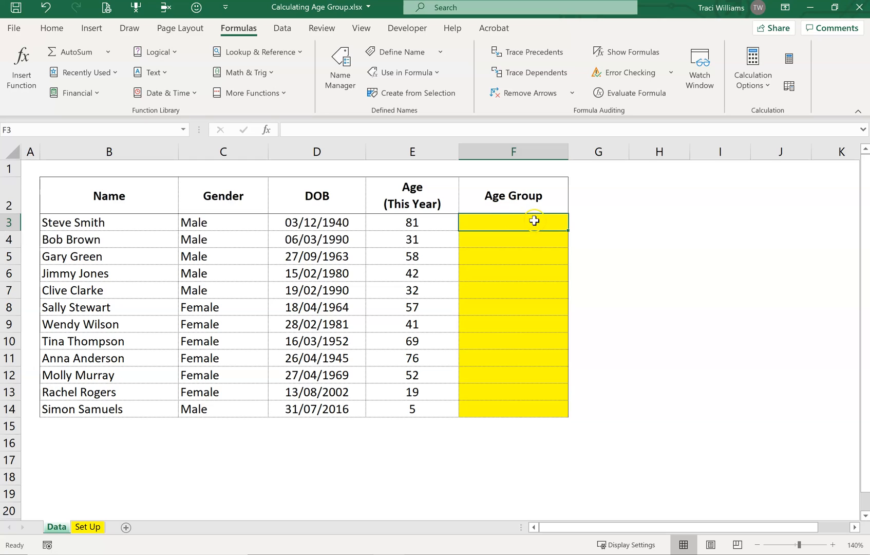
mouse_move(518, 216)
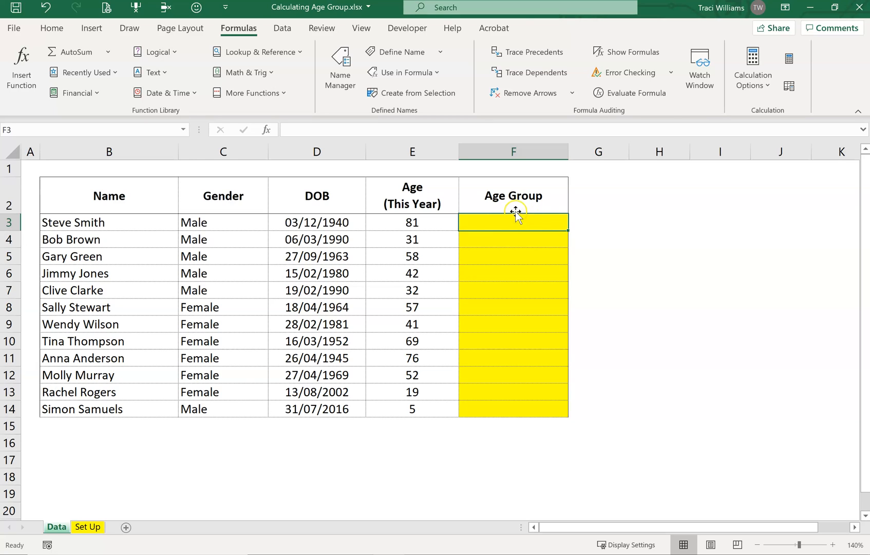
mouse_move(408, 340)
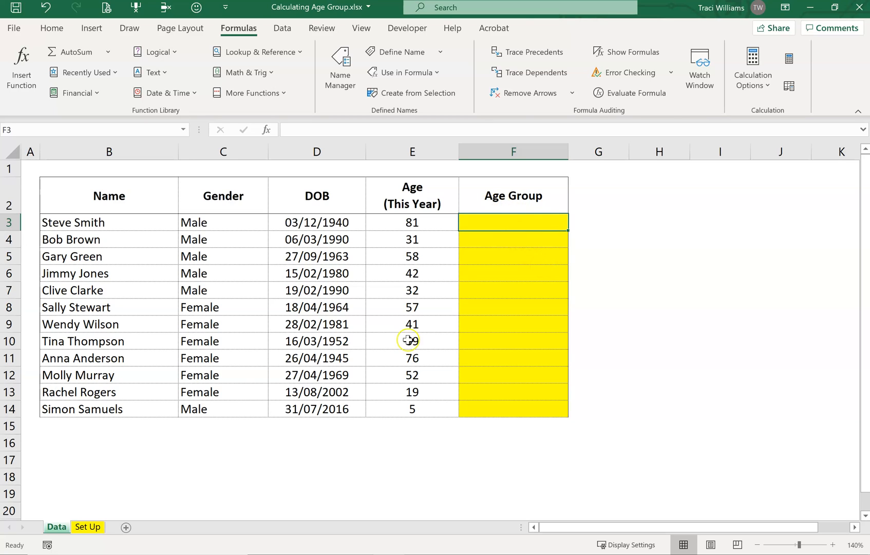
click(88, 527)
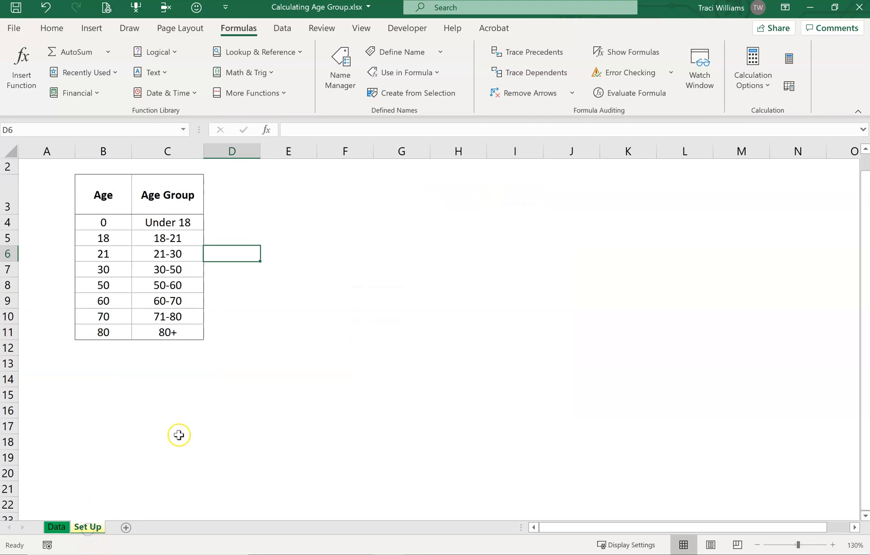
drag(103, 222, 102, 332)
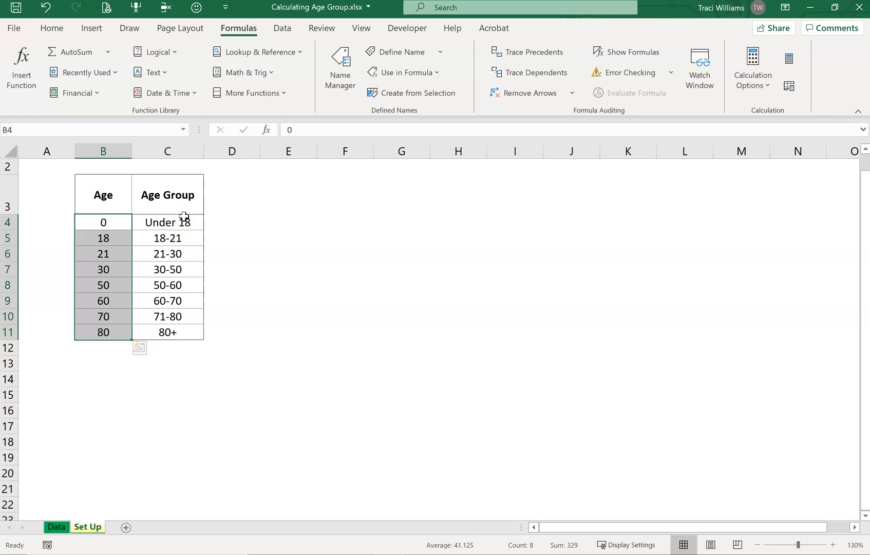
click(56, 526)
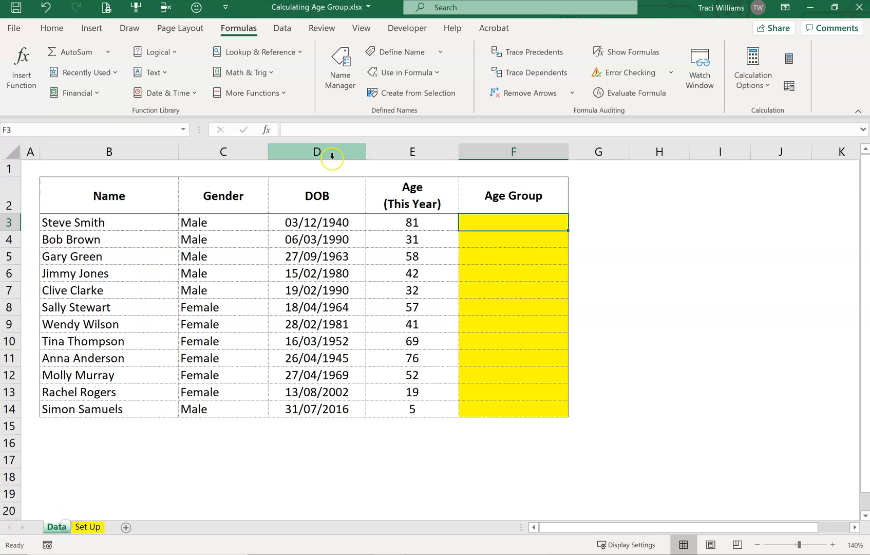
mouse_move(507, 222)
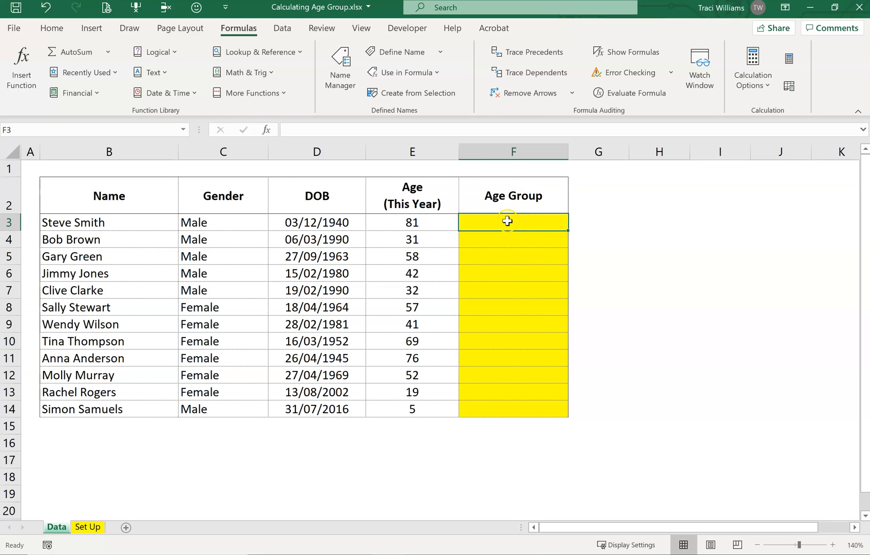
mouse_move(22, 70)
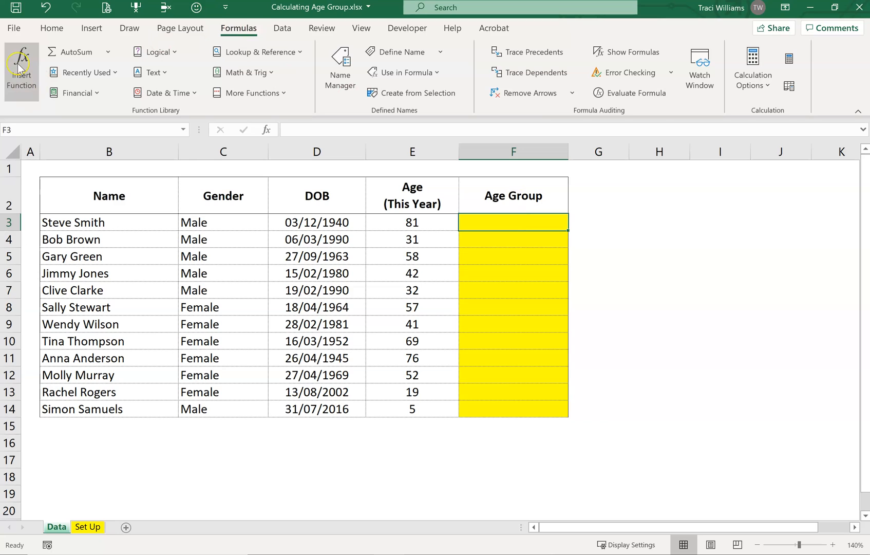
Step: Search Insert Function for 'vlookup' and choose VLOOKUP for cell F3
click(21, 63)
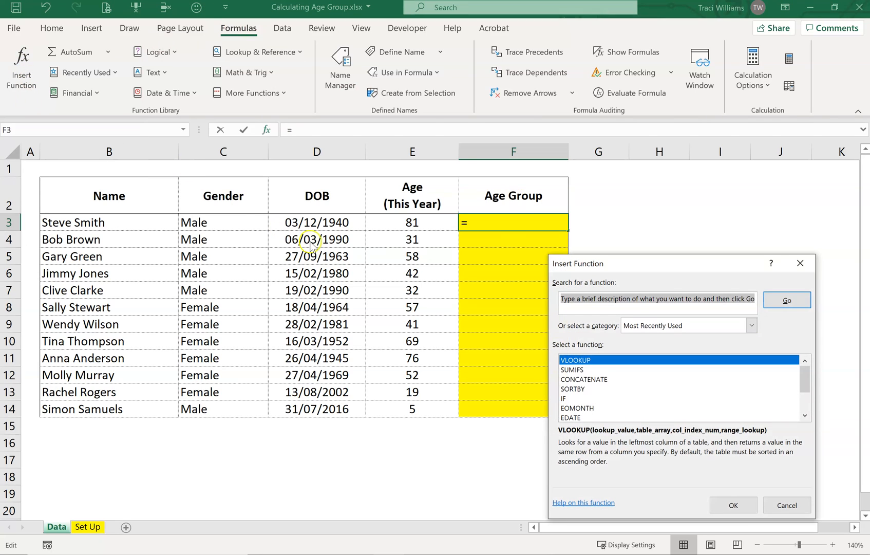
text(vlook)
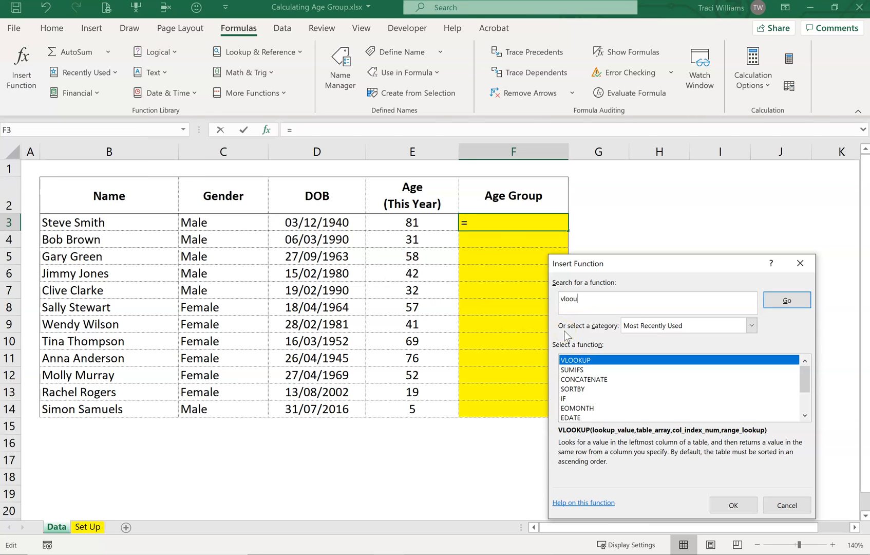
text(k)
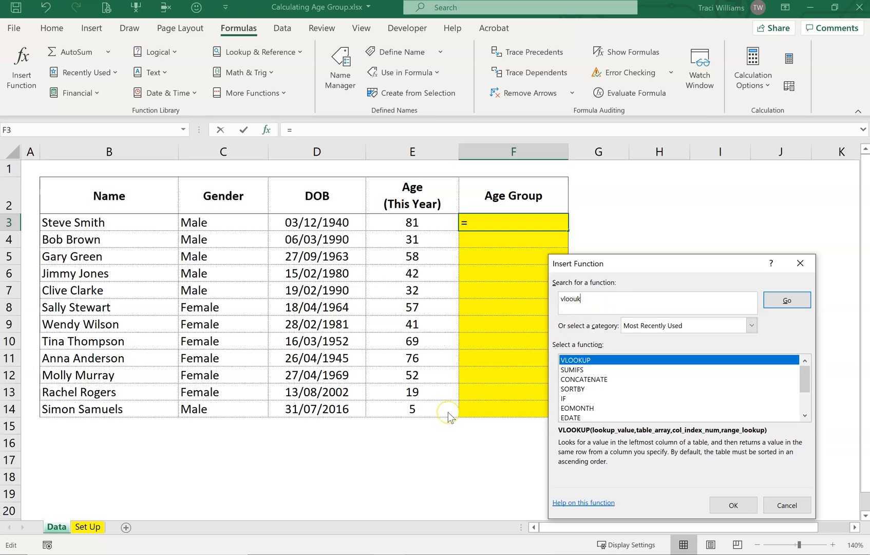
text(vlookup)
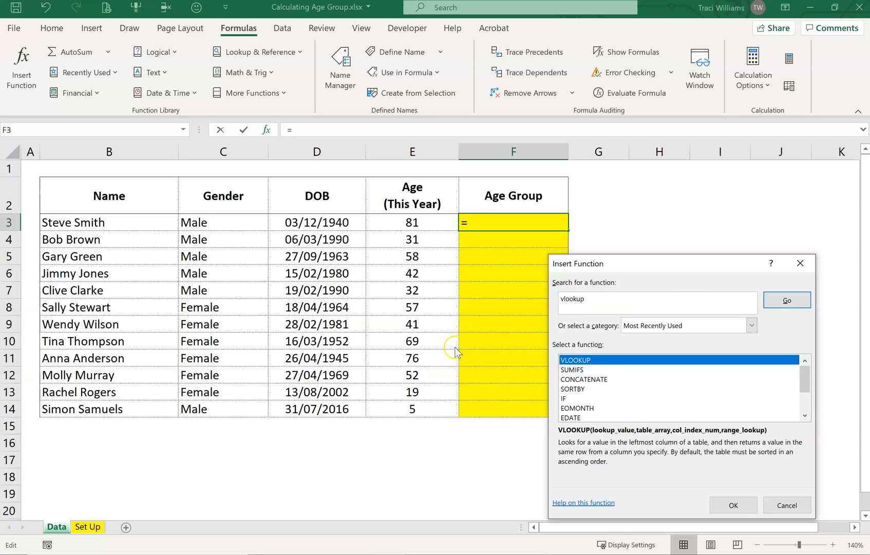
click(786, 299)
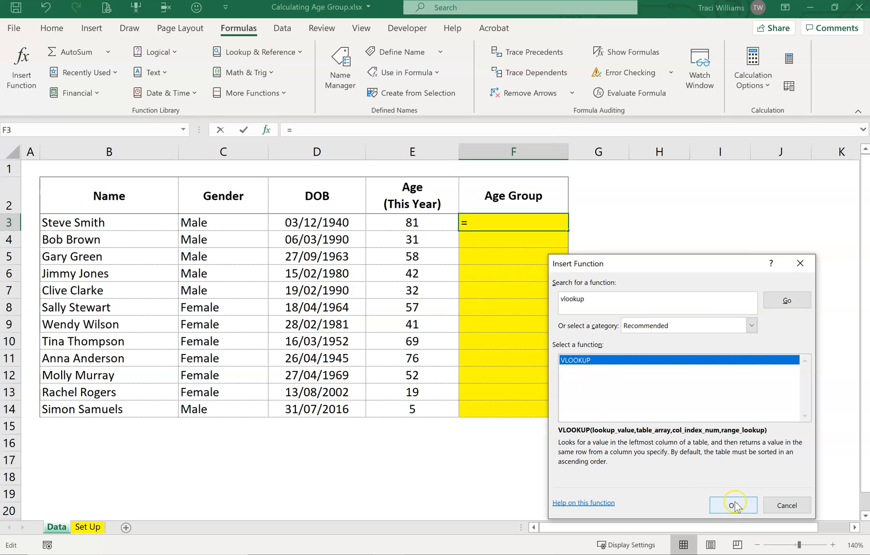
click(733, 505)
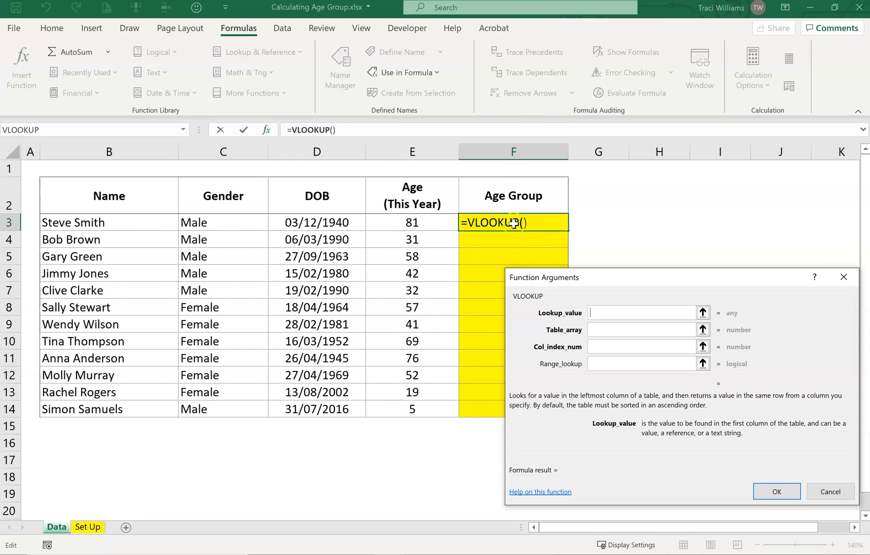
mouse_move(568, 211)
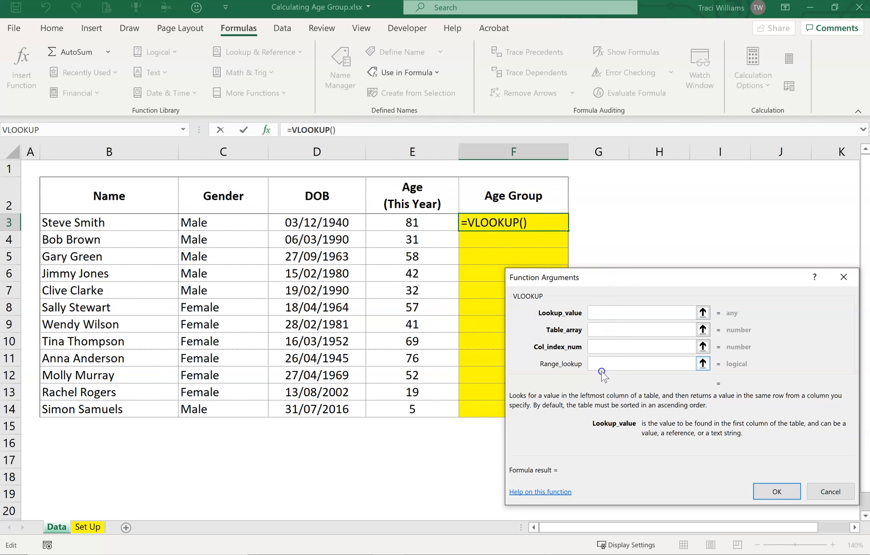
mouse_move(503, 251)
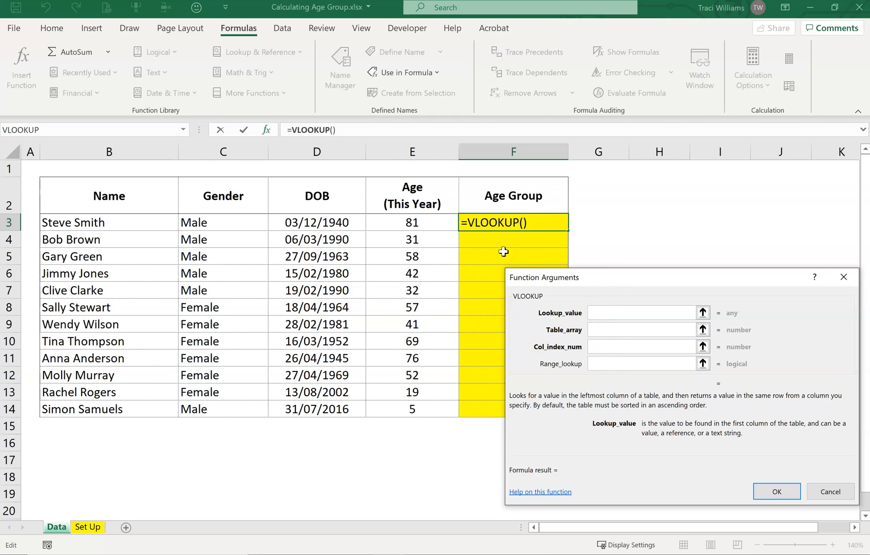
mouse_move(548, 321)
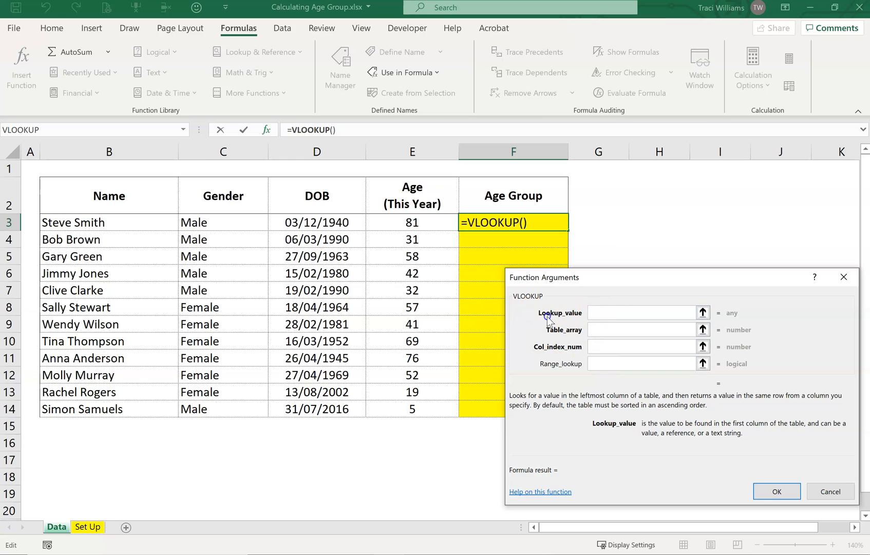
click(640, 312)
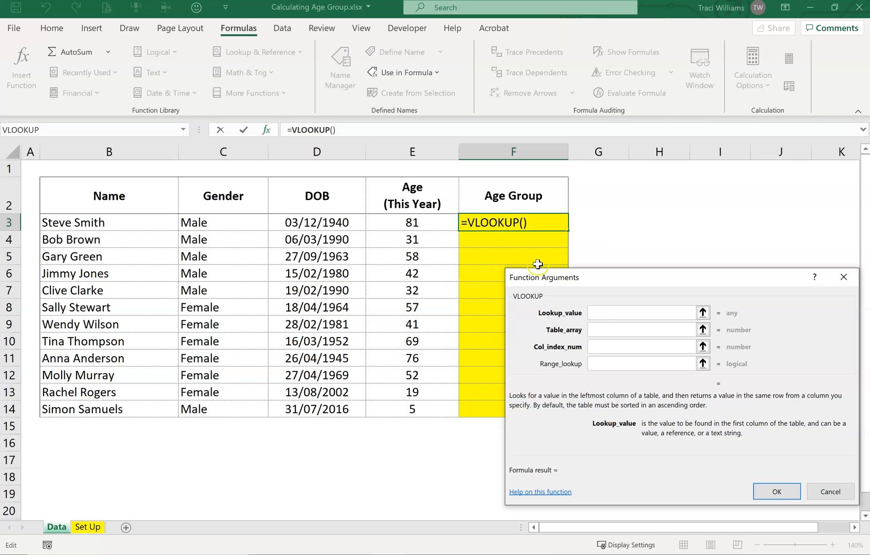
Step: Set the VLOOKUP Lookup_value to E3, the row's age
click(401, 221)
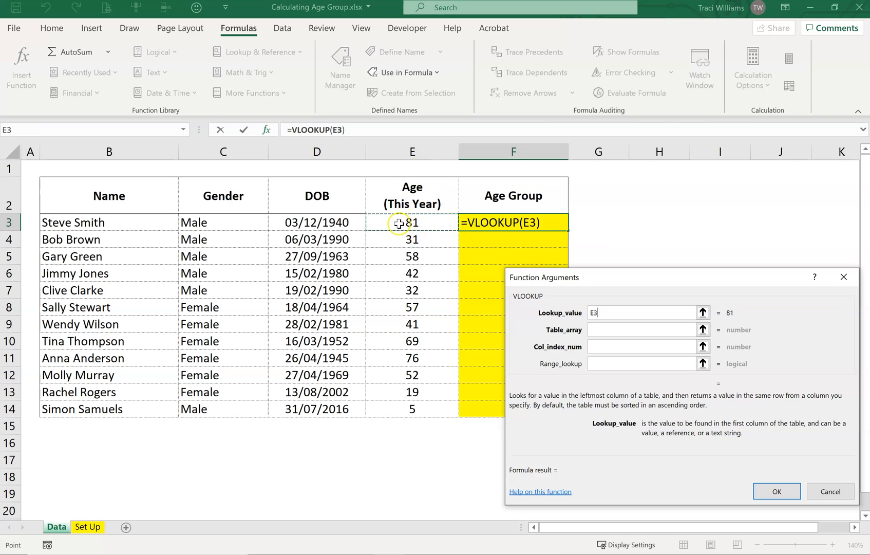
click(643, 312)
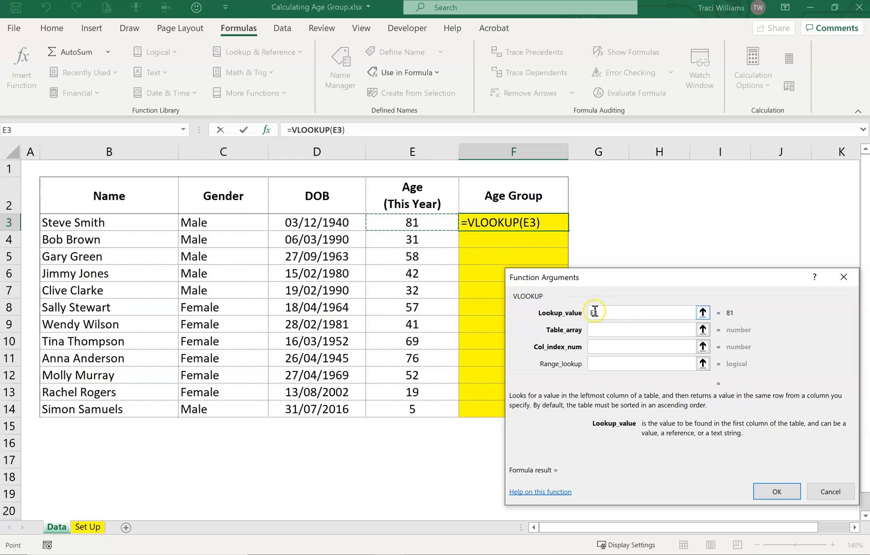
text(E3)
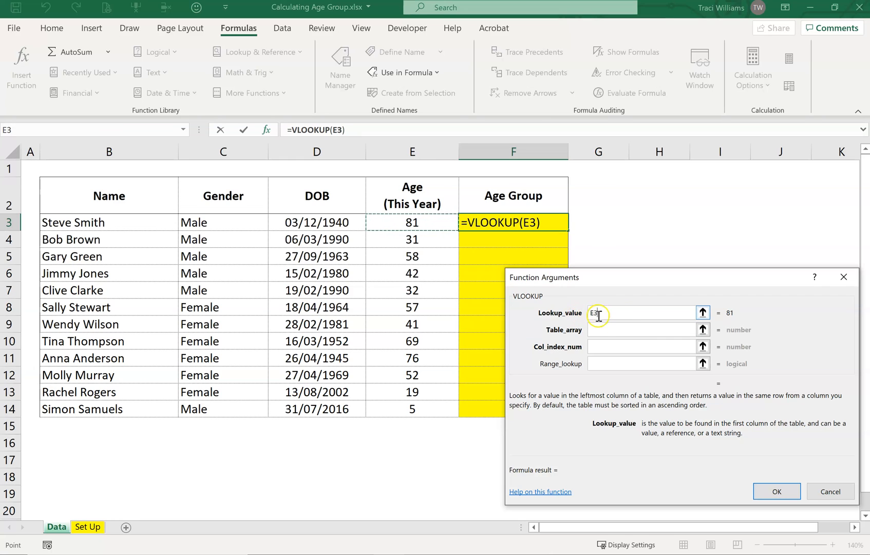
click(641, 329)
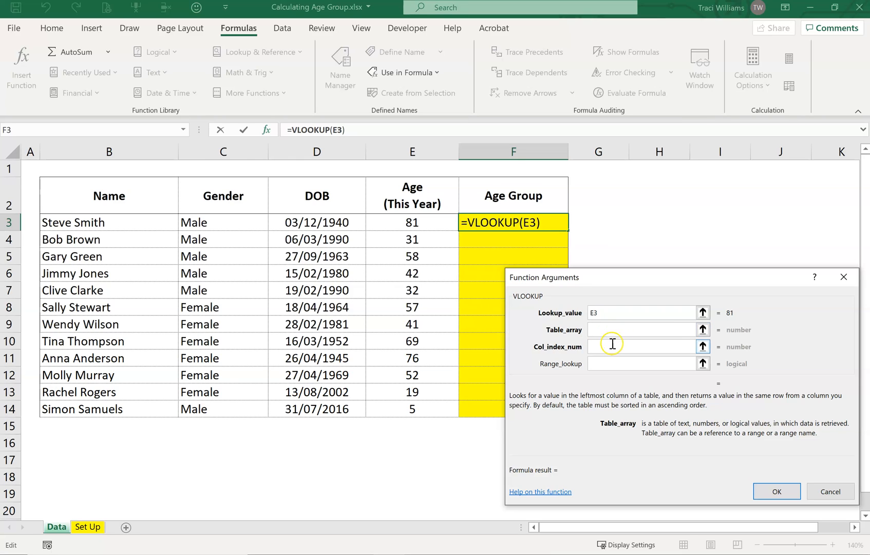
Step: Paste the named range AgeGroup into the VLOOKUP Table_array argument
click(702, 330)
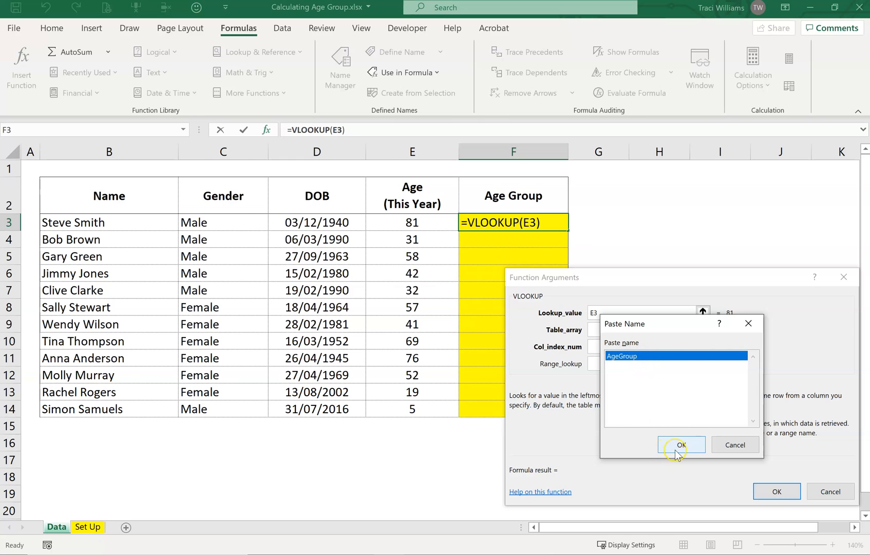
click(680, 444)
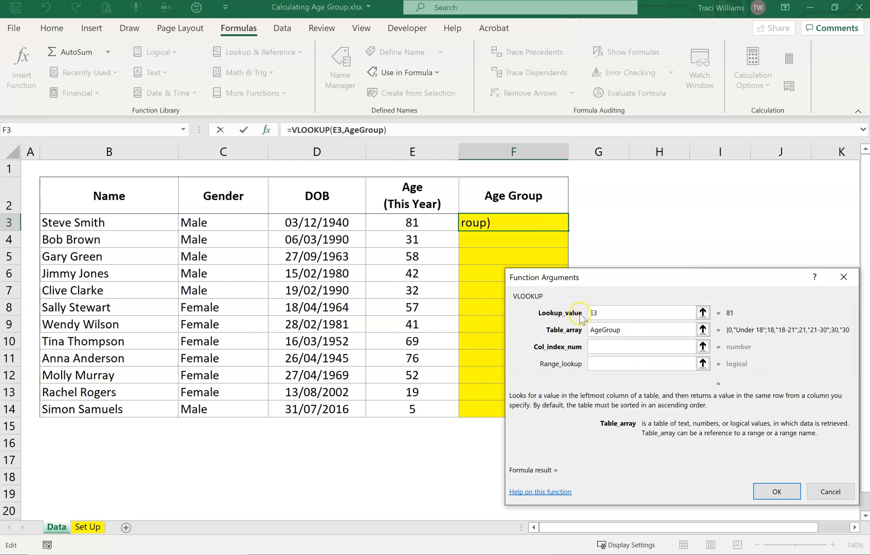
mouse_move(470, 238)
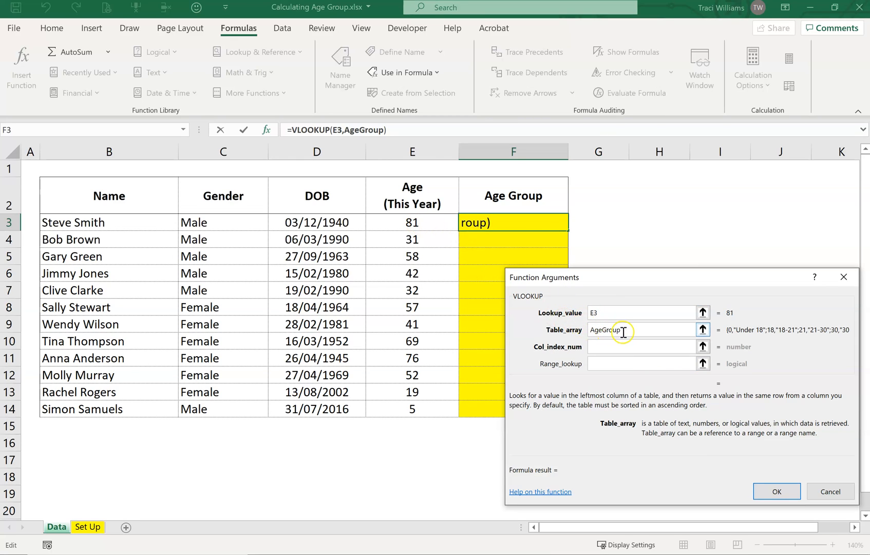
click(641, 346)
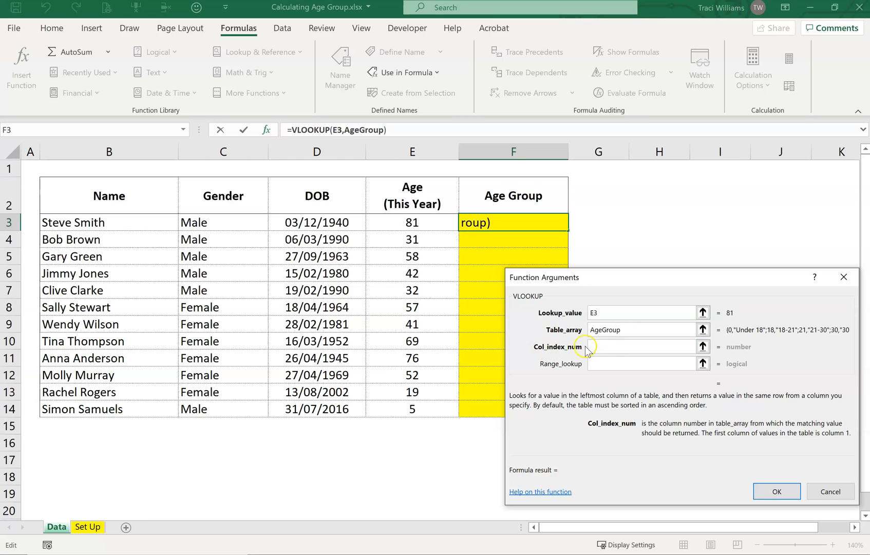
mouse_move(601, 355)
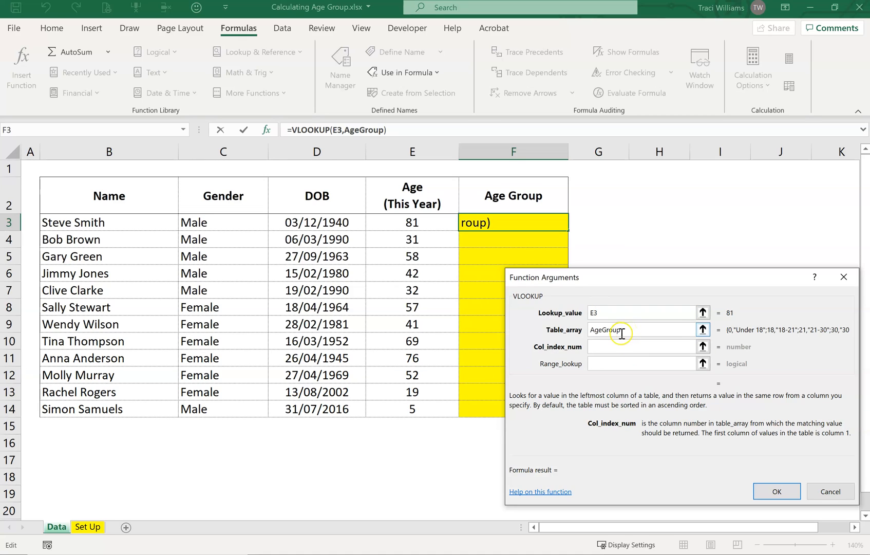
click(638, 346)
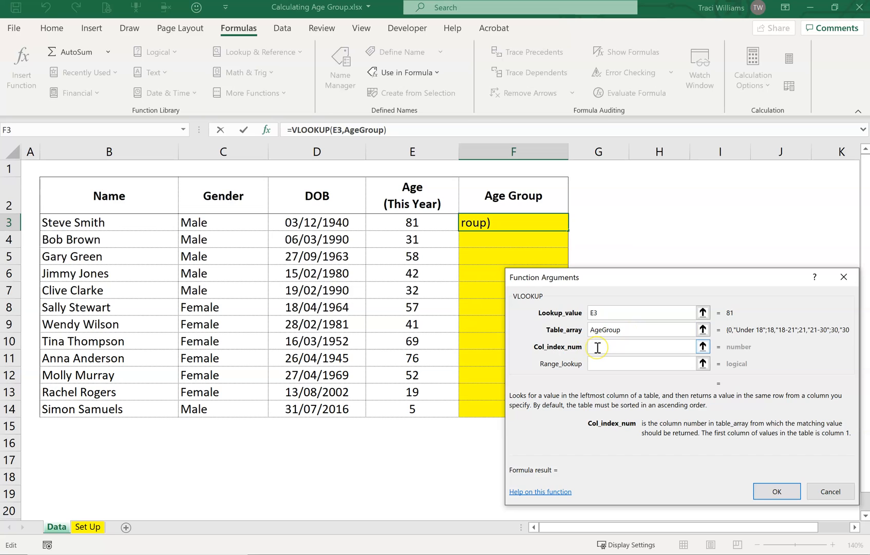
Step: Enter column index 2 and range lookup TRUE, completing =VLOOKUP(E3,AgeGroup,2,TRUE)
text(2)
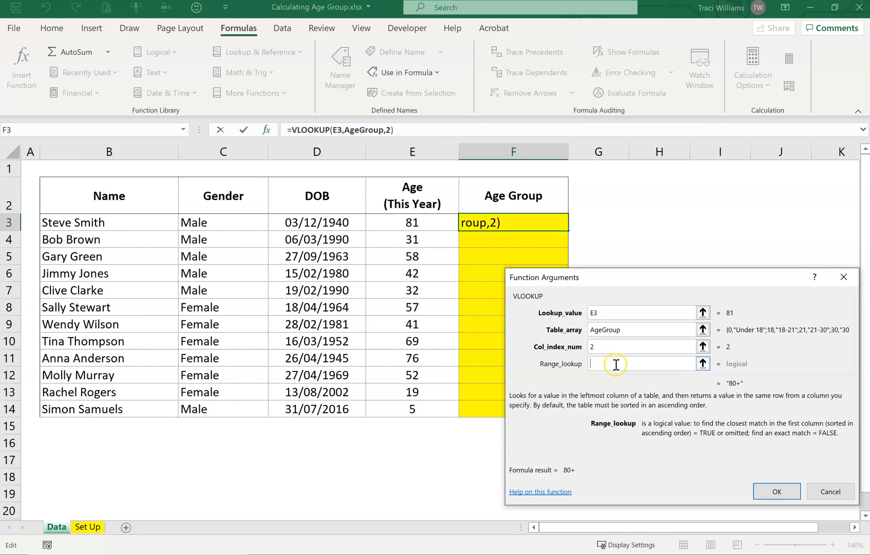
text(t)
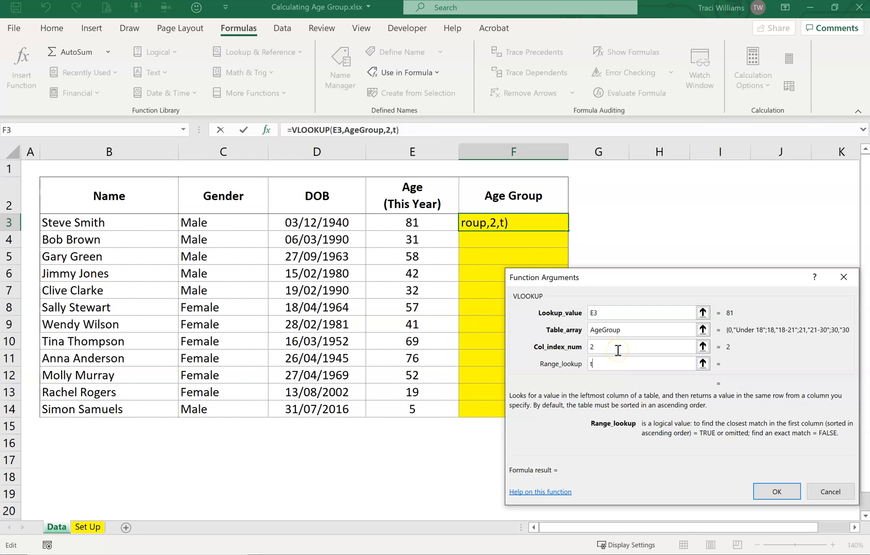
text(rue)
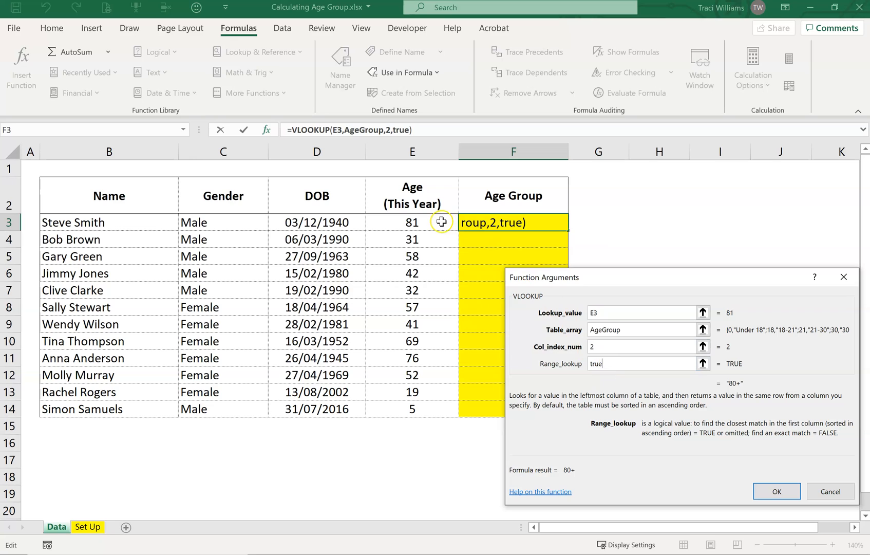
mouse_move(622, 367)
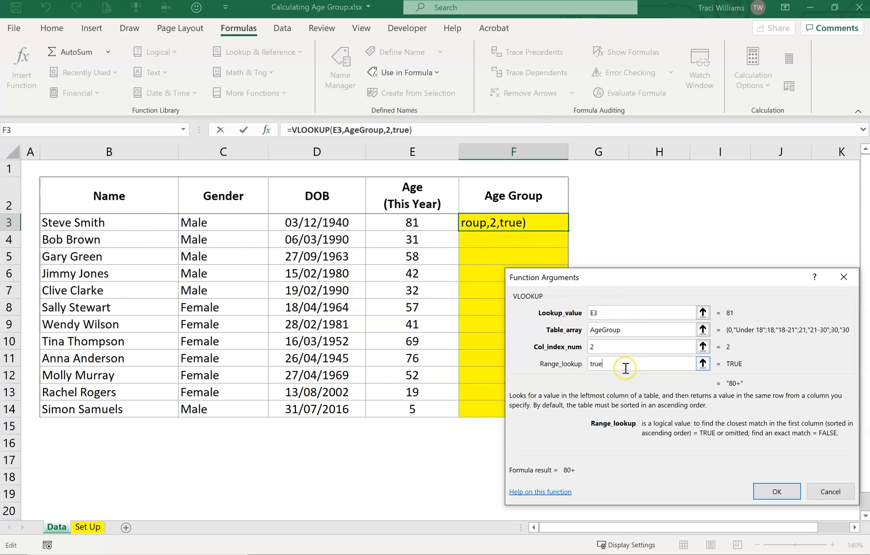
mouse_move(651, 494)
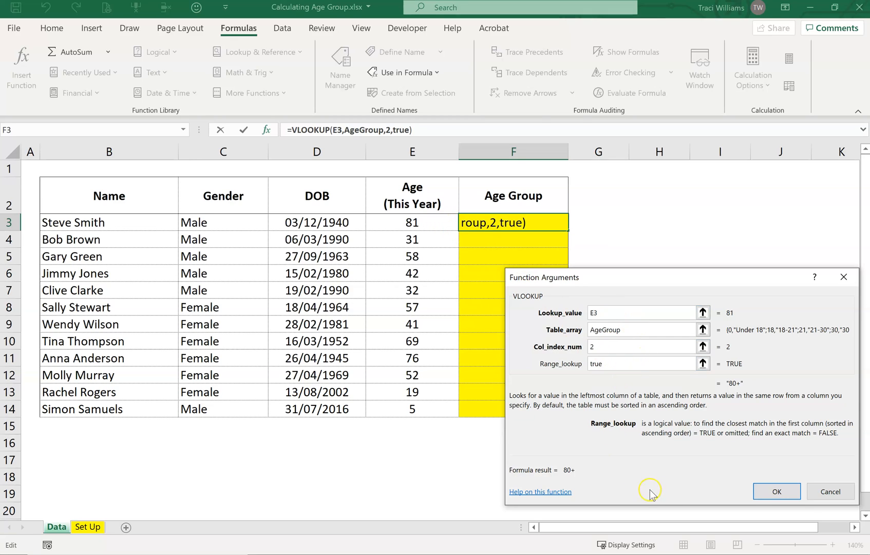
click(775, 491)
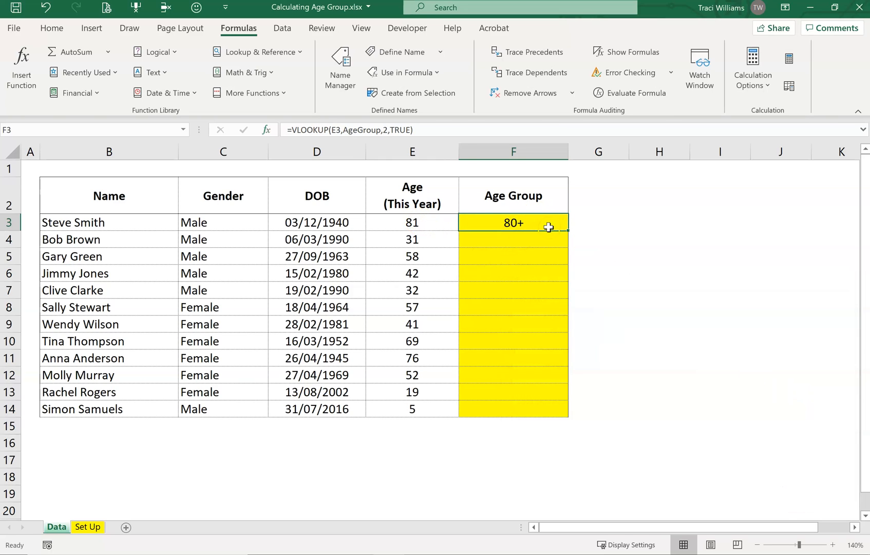
mouse_move(566, 230)
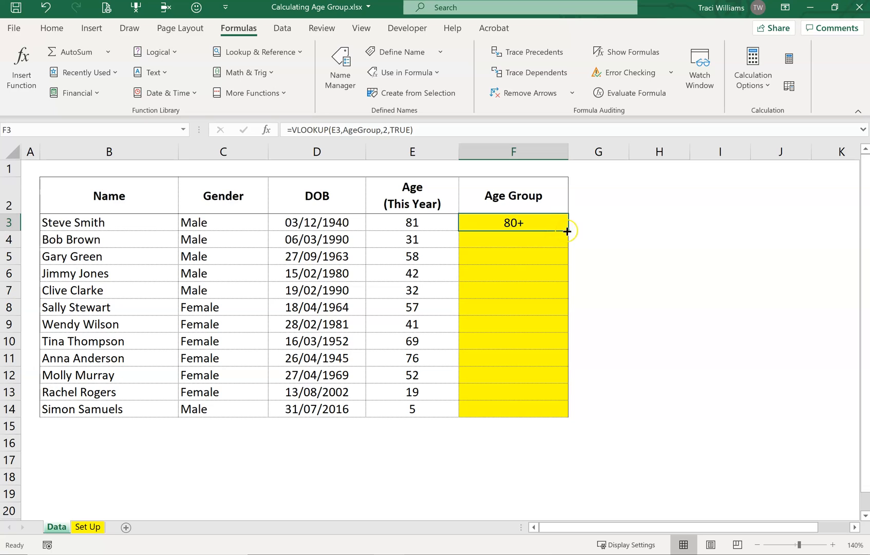
Step: Fill F3's formula down to F14 and spot-check F5, F10, F13 and F14
drag(566, 230, 566, 414)
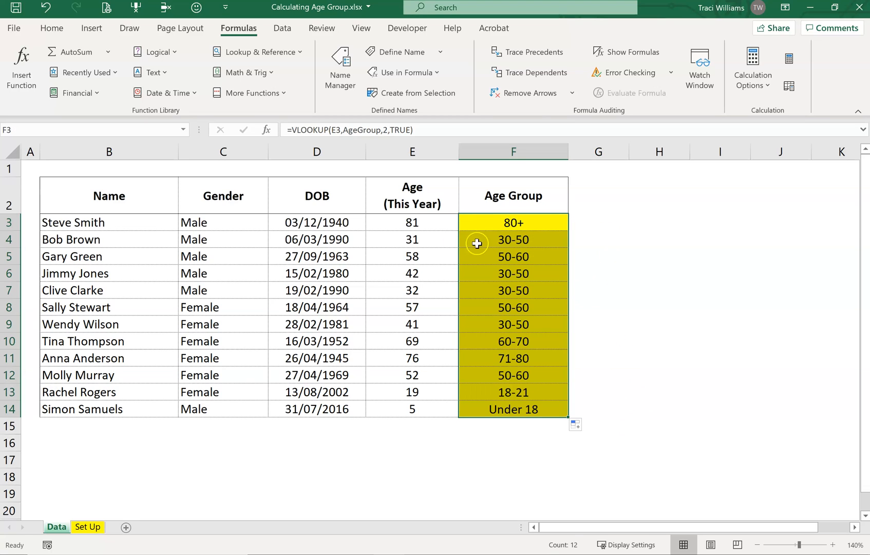
mouse_move(429, 250)
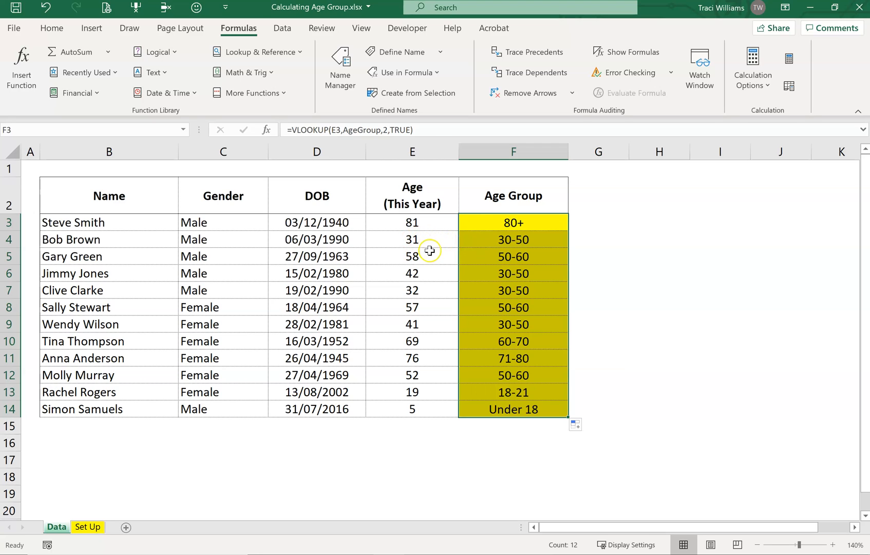
click(513, 255)
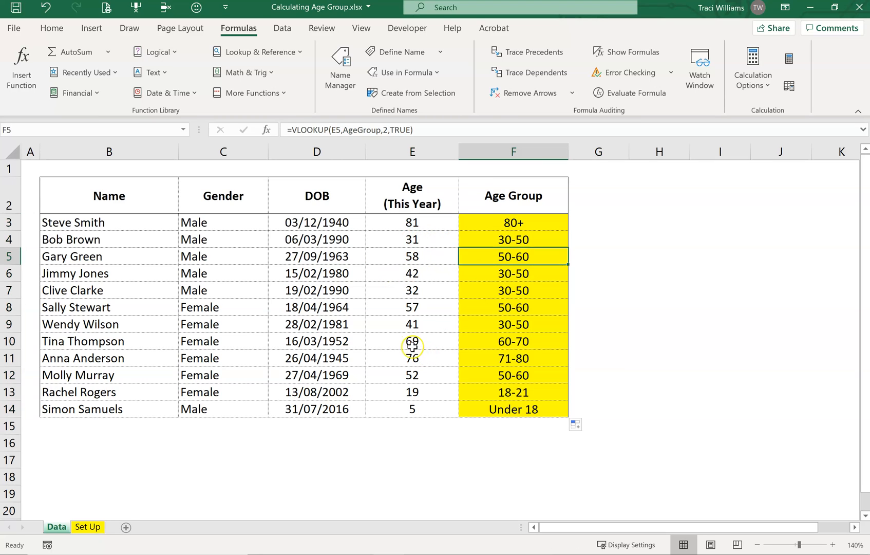
click(513, 340)
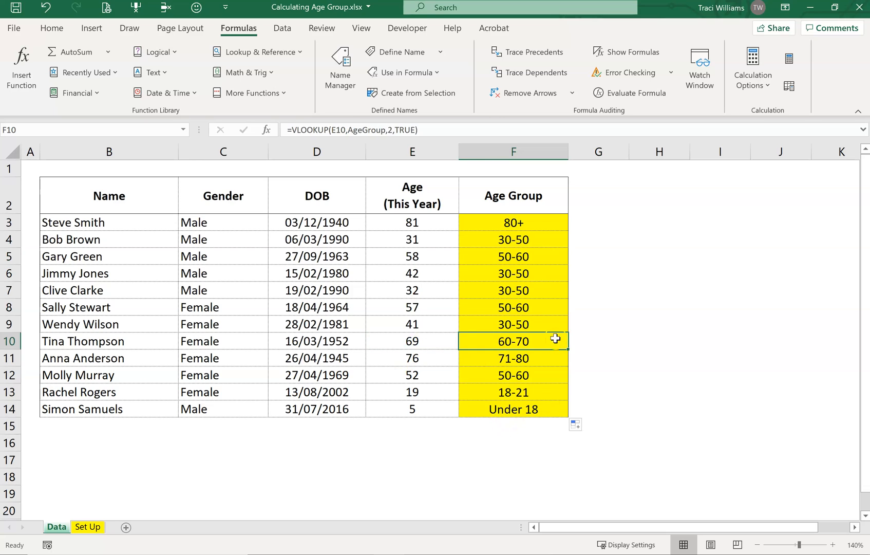
click(512, 391)
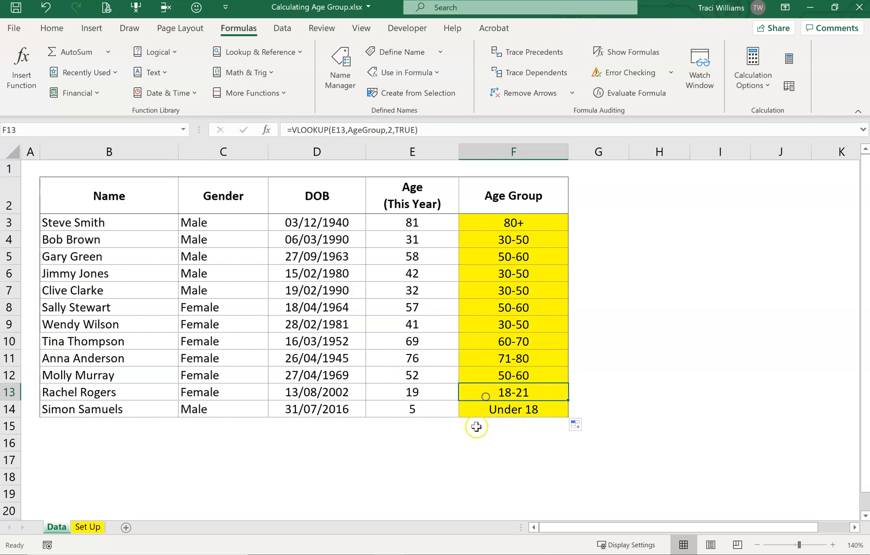
click(511, 409)
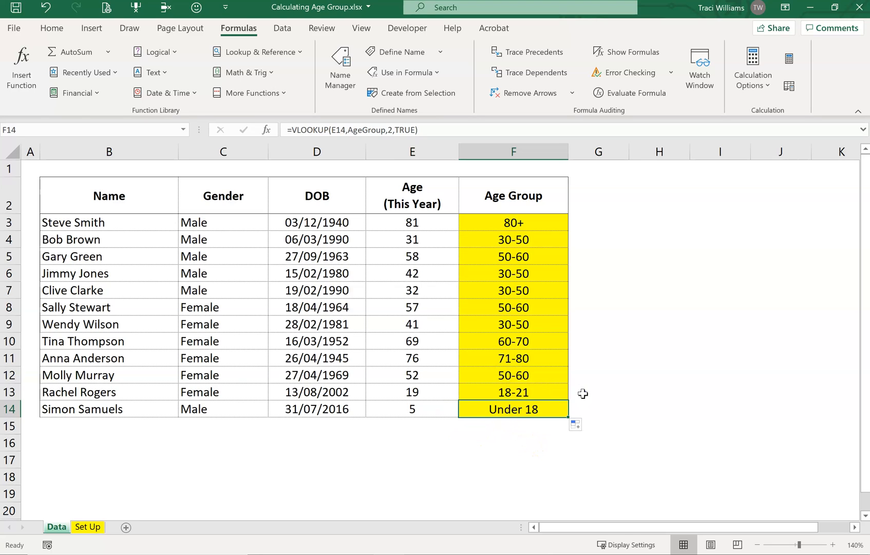
click(598, 391)
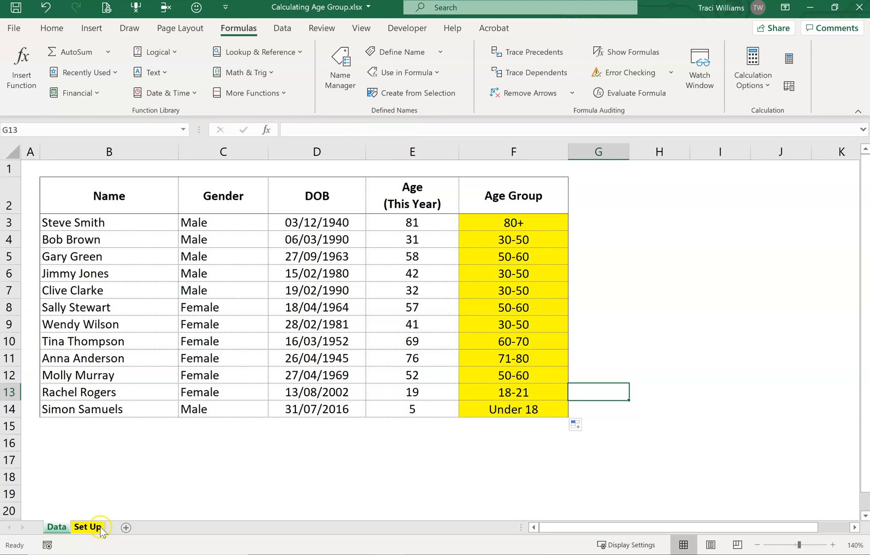
click(87, 526)
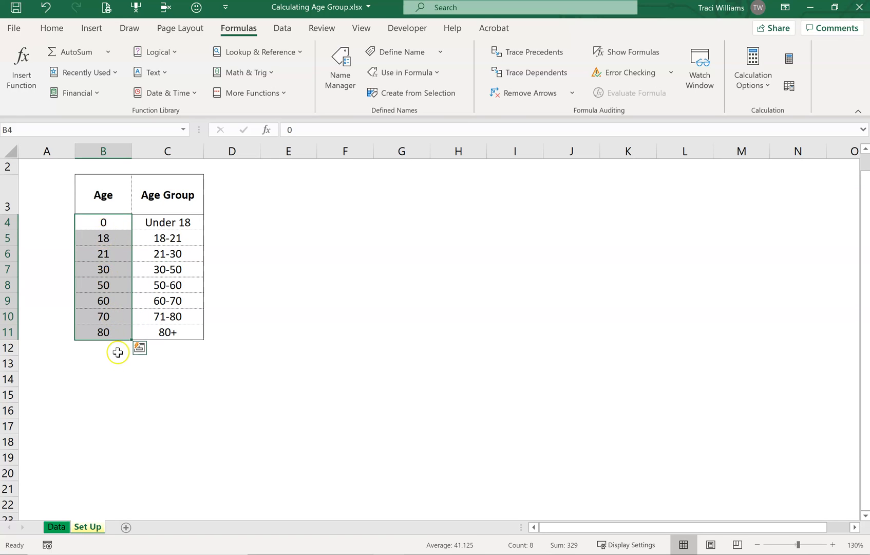
click(56, 526)
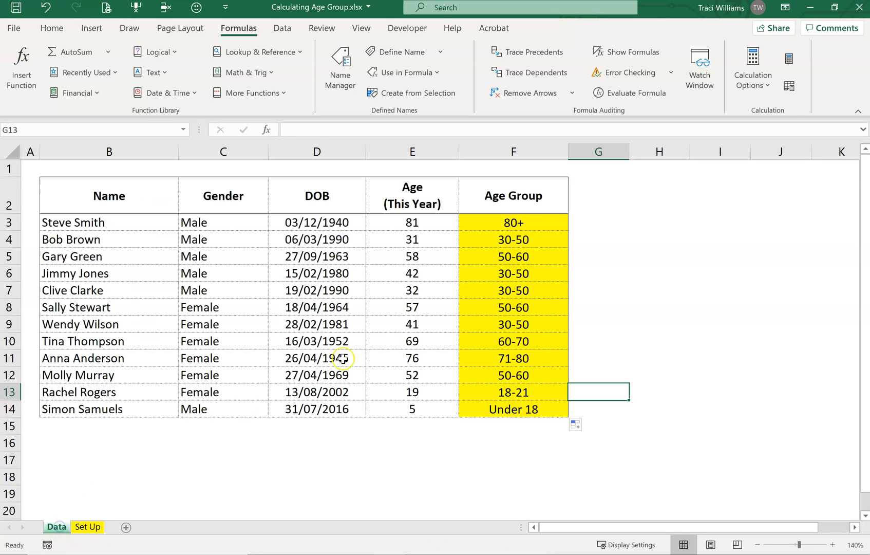
click(512, 222)
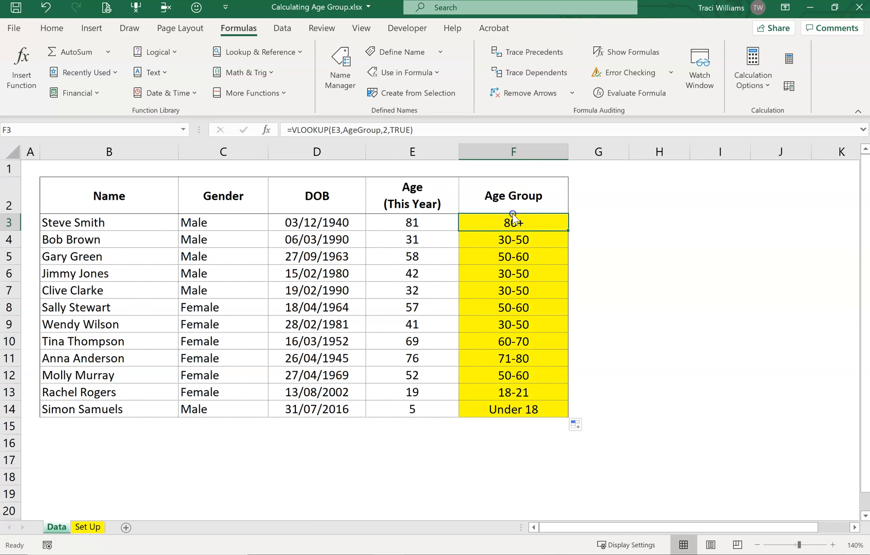